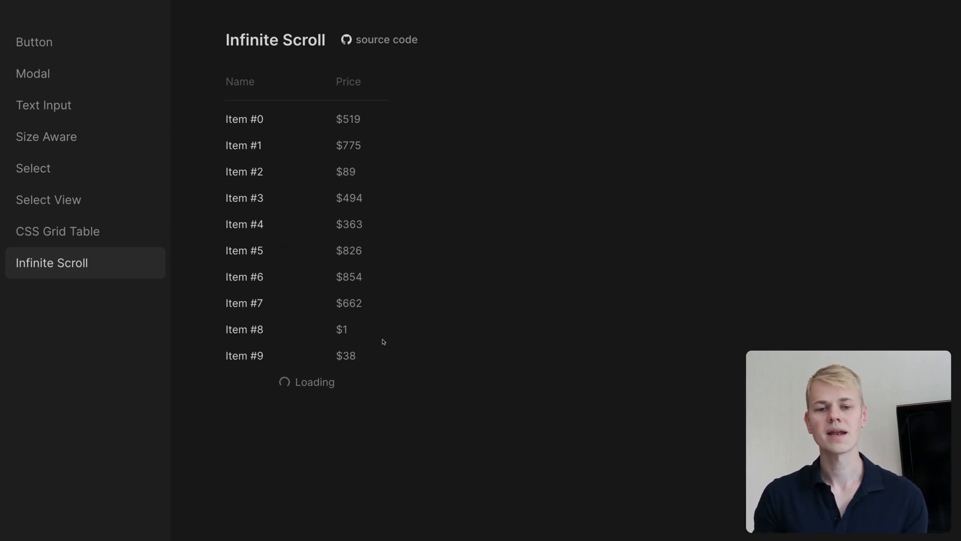
# Scroll the demo table so rows load past Item #44, then scroll back up slightly
pyautogui.scroll(-3)
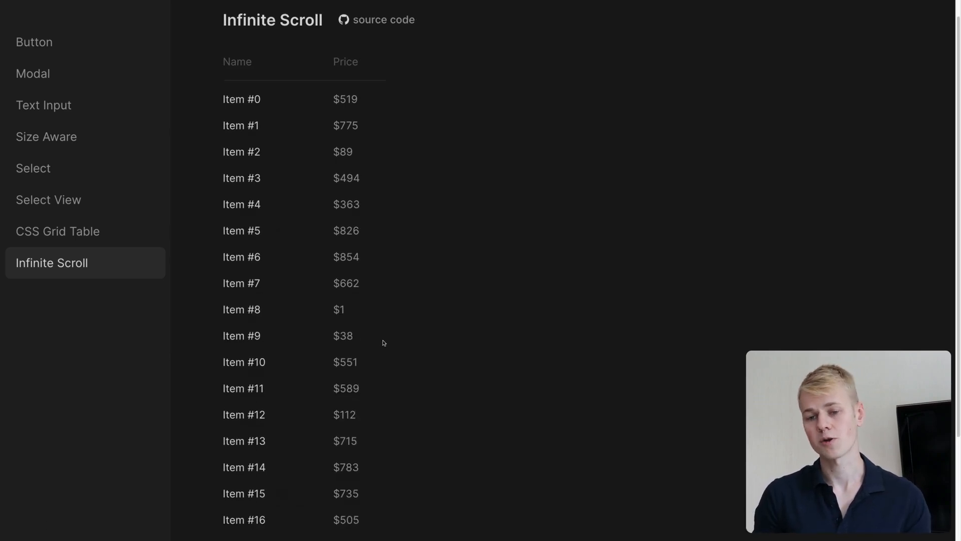
pyautogui.scroll(-3)
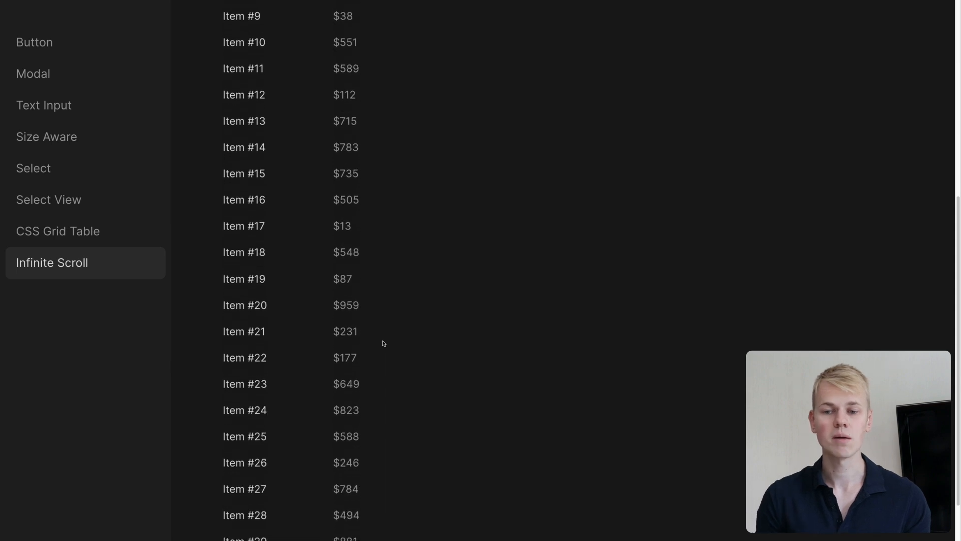
pyautogui.scroll(-3)
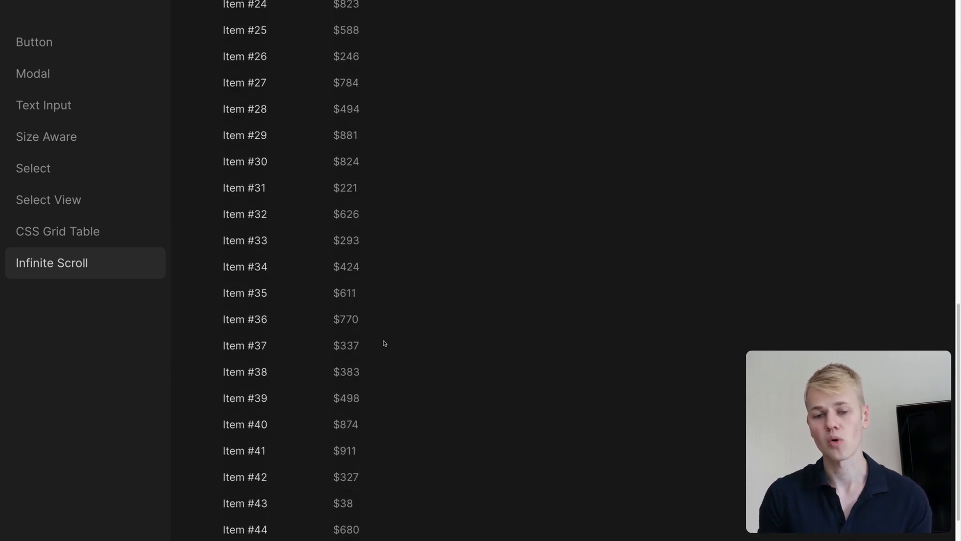
pyautogui.scroll(3)
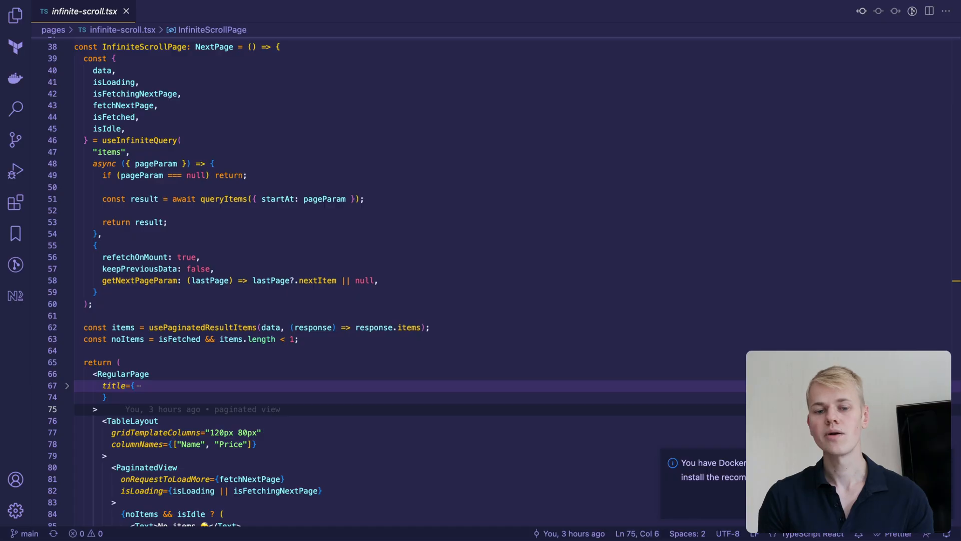
pyautogui.moveTo(341, 369)
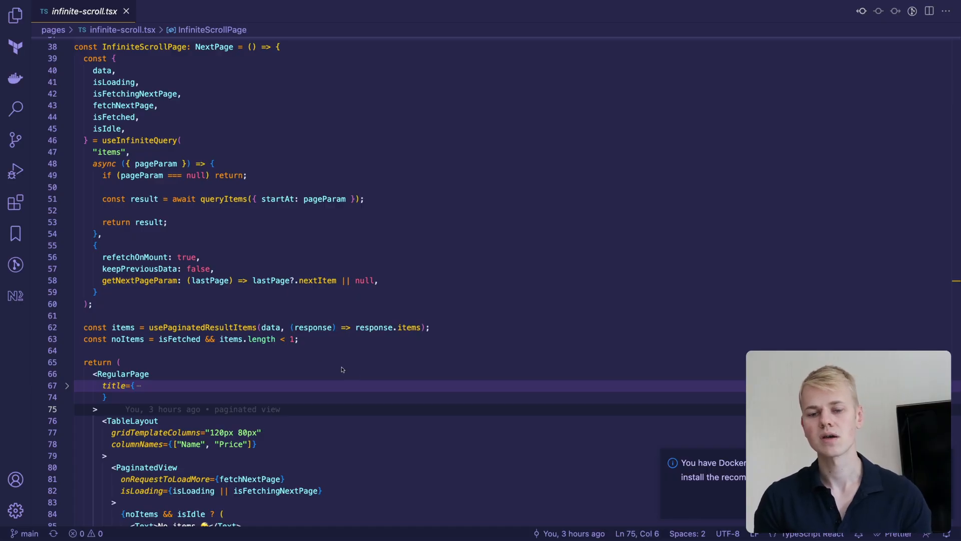
# Select the useInfiniteQuery options object, including getNextPageParam returning lastPage?.nextItem
pyautogui.doubleClick(140, 141)
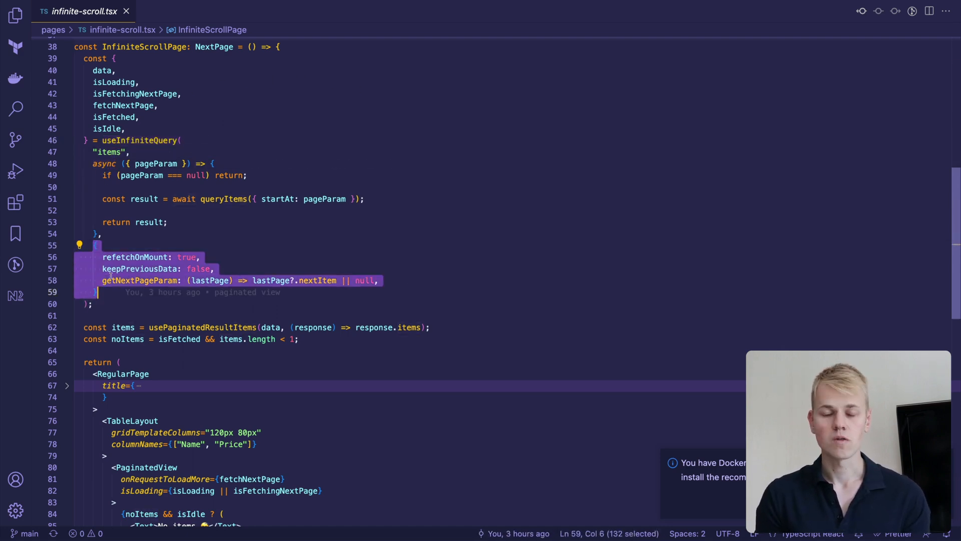
pyautogui.scroll(-3)
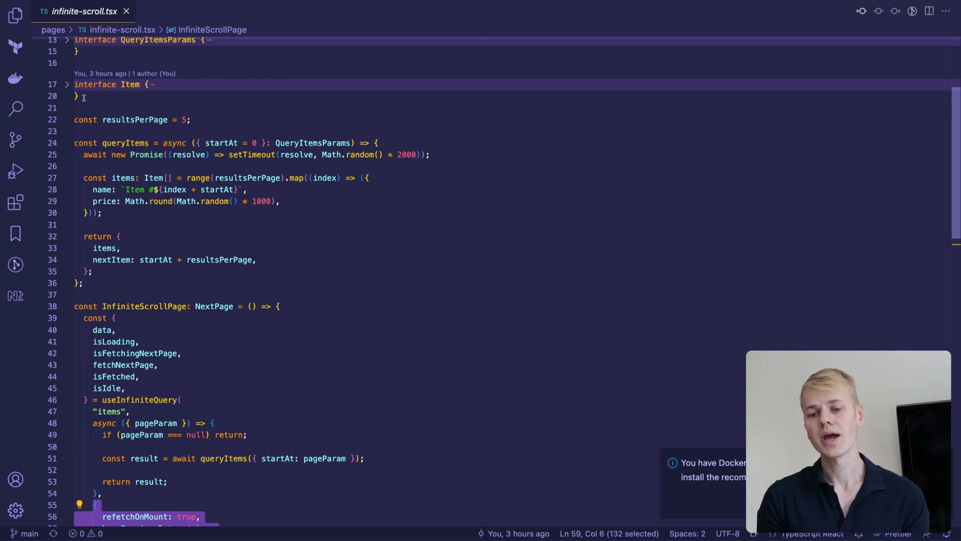
pyautogui.moveTo(221, 144)
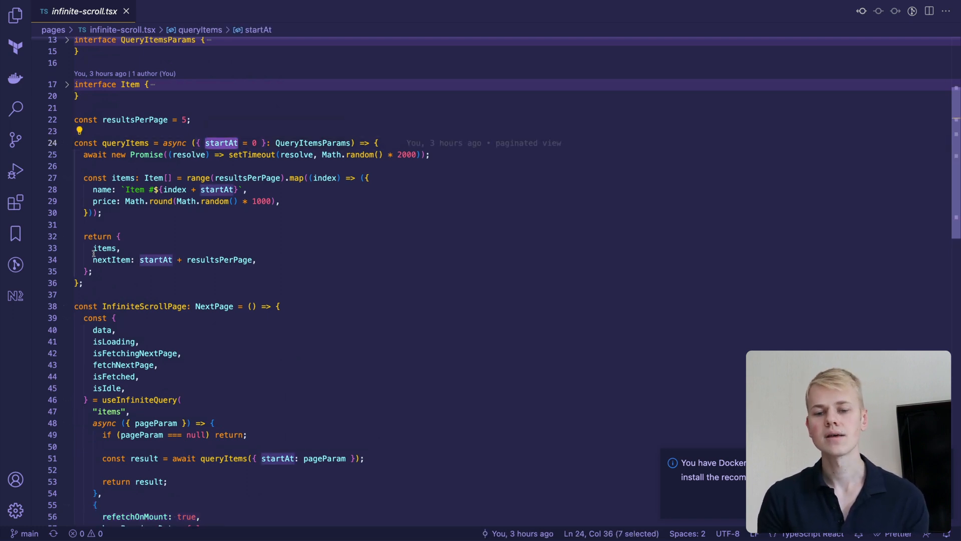
pyautogui.doubleClick(111, 259)
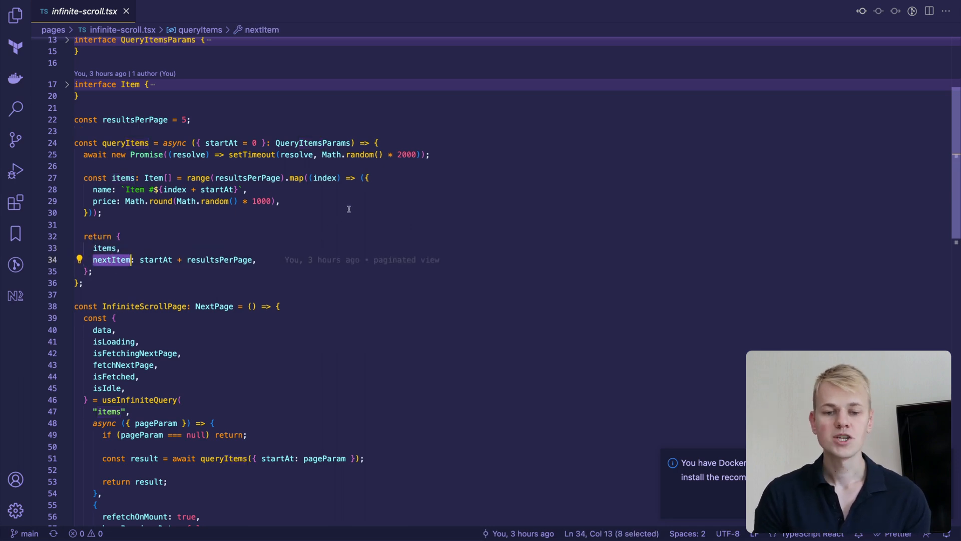
pyautogui.scroll(-3)
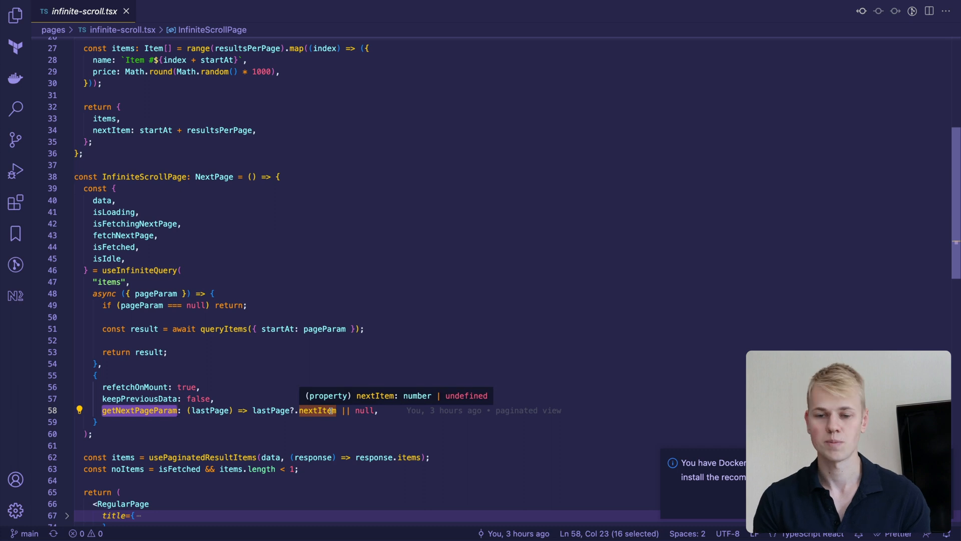
pyautogui.moveTo(142, 305)
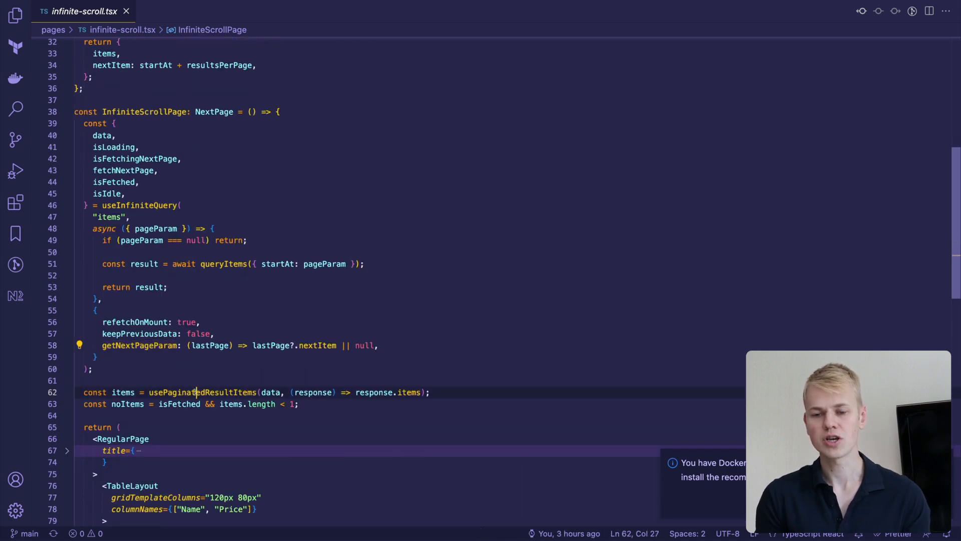
pyautogui.doubleClick(202, 393)
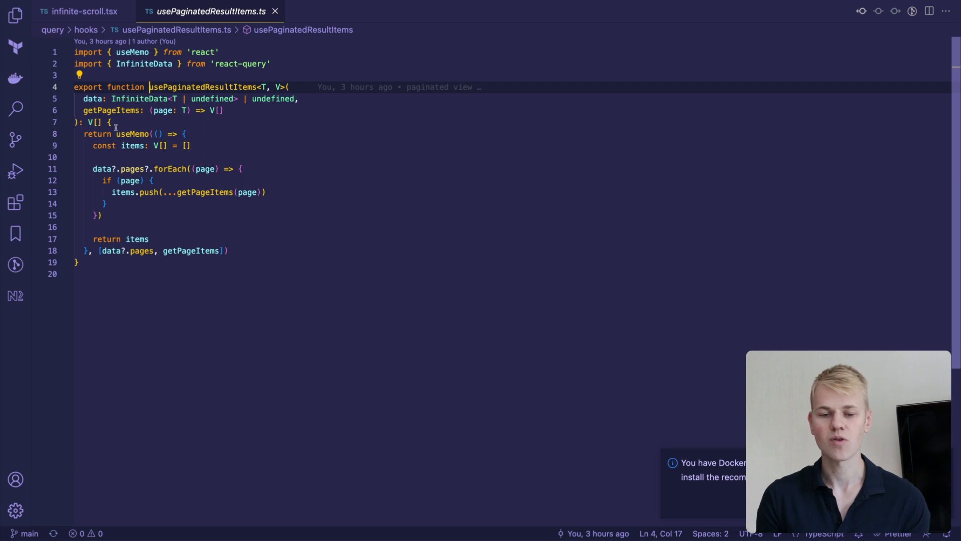
# Highlight forEach in the usePaginatedResultItems body, then return to infinite-scroll.tsx
pyautogui.doubleClick(132, 145)
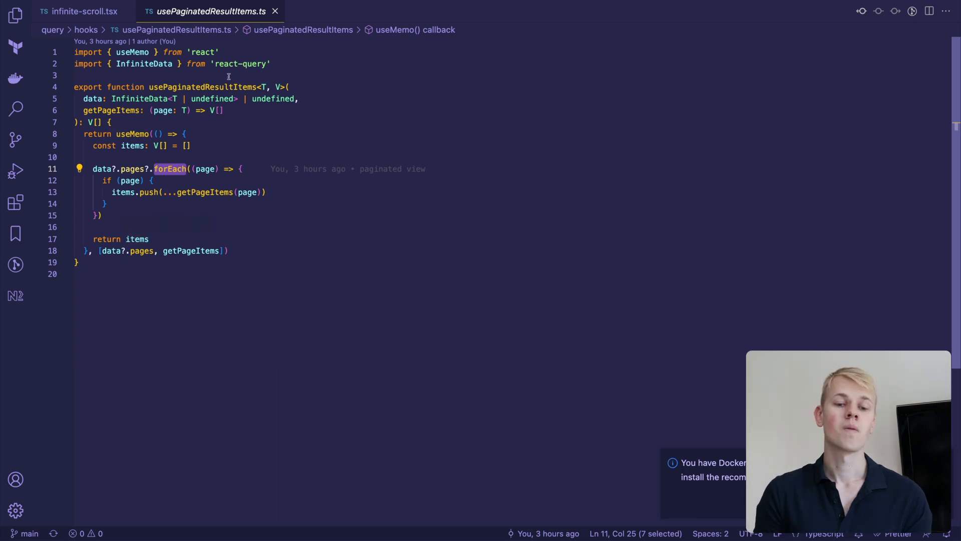
pyautogui.click(83, 11)
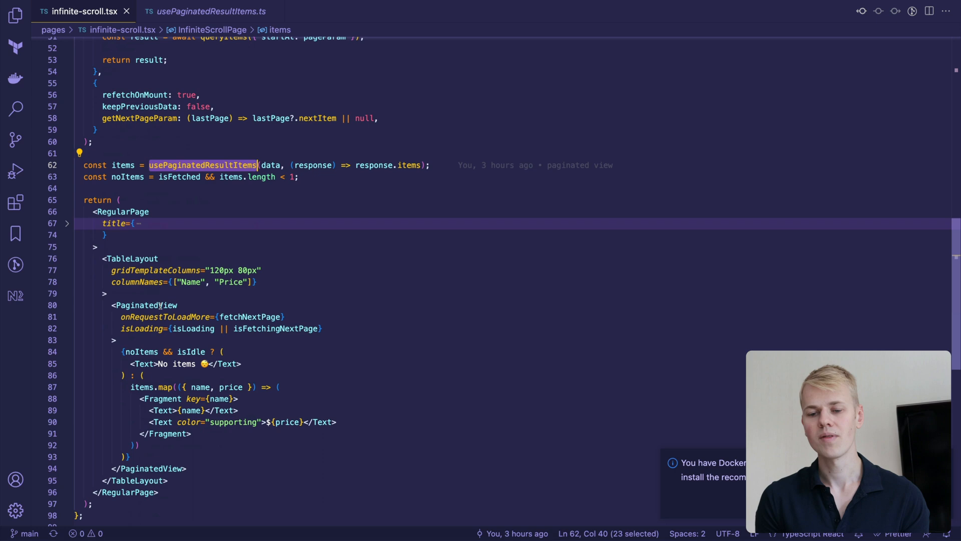
# Jump to the definition of PaginatedView via Go to Definition on its JSX usage
pyautogui.rightClick(144, 304)
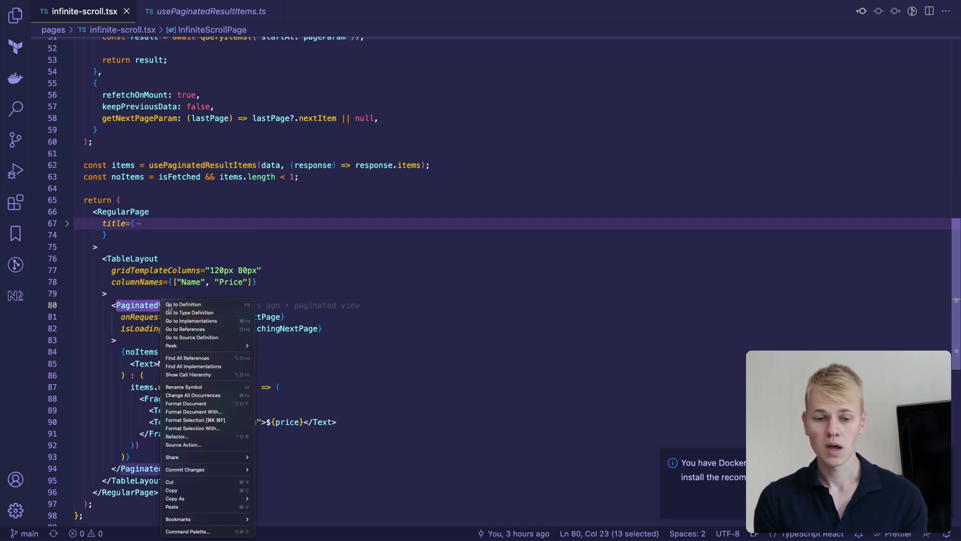
pyautogui.click(182, 305)
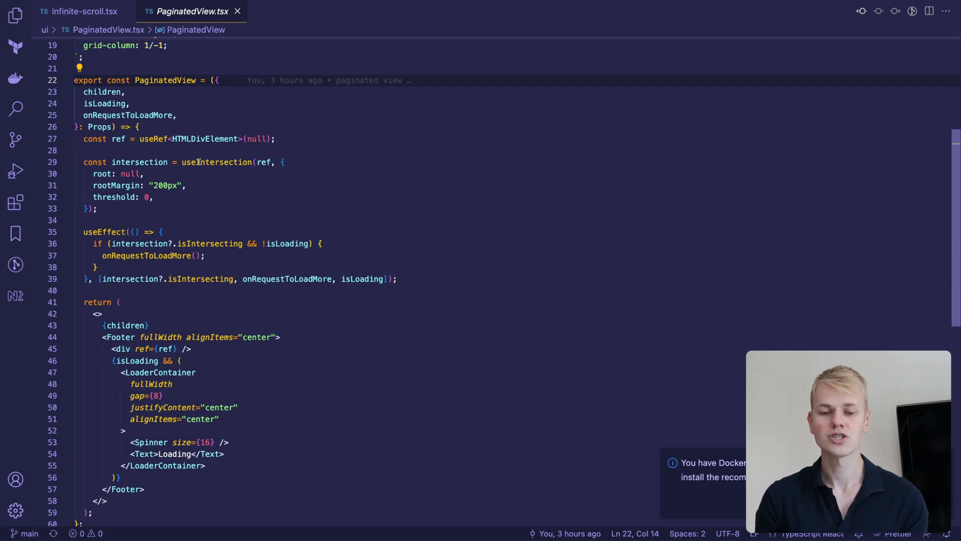
pyautogui.doubleClick(216, 162)
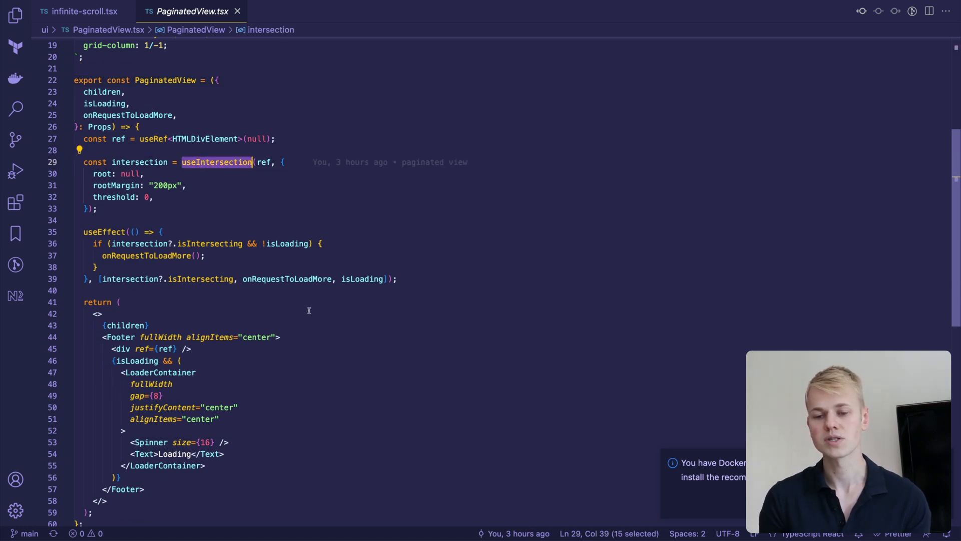